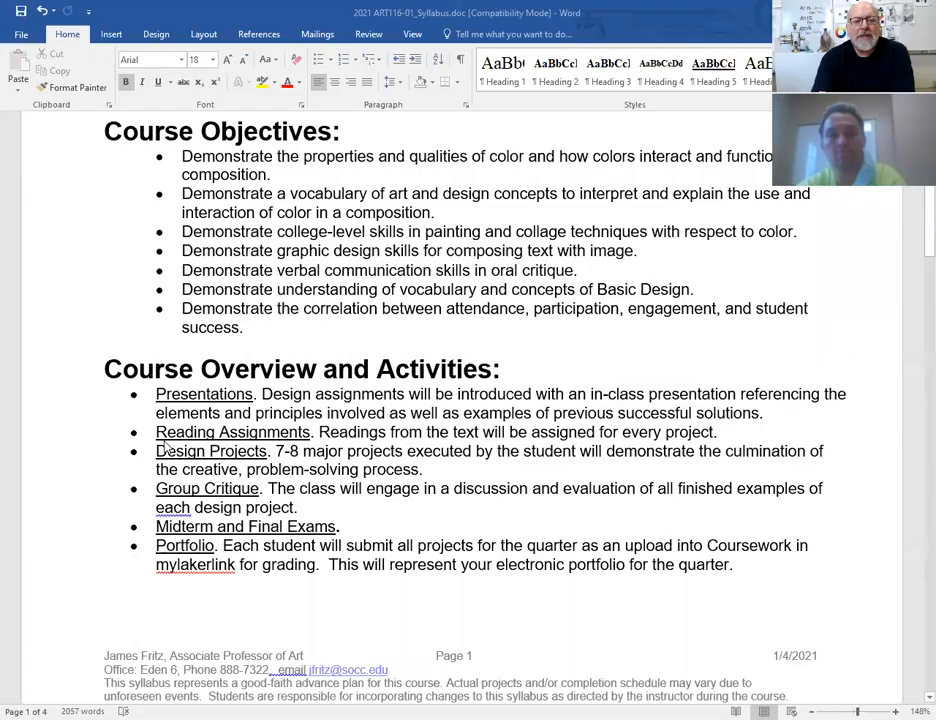
{"action": "mouse_move", "coordinate": [348, 436]}
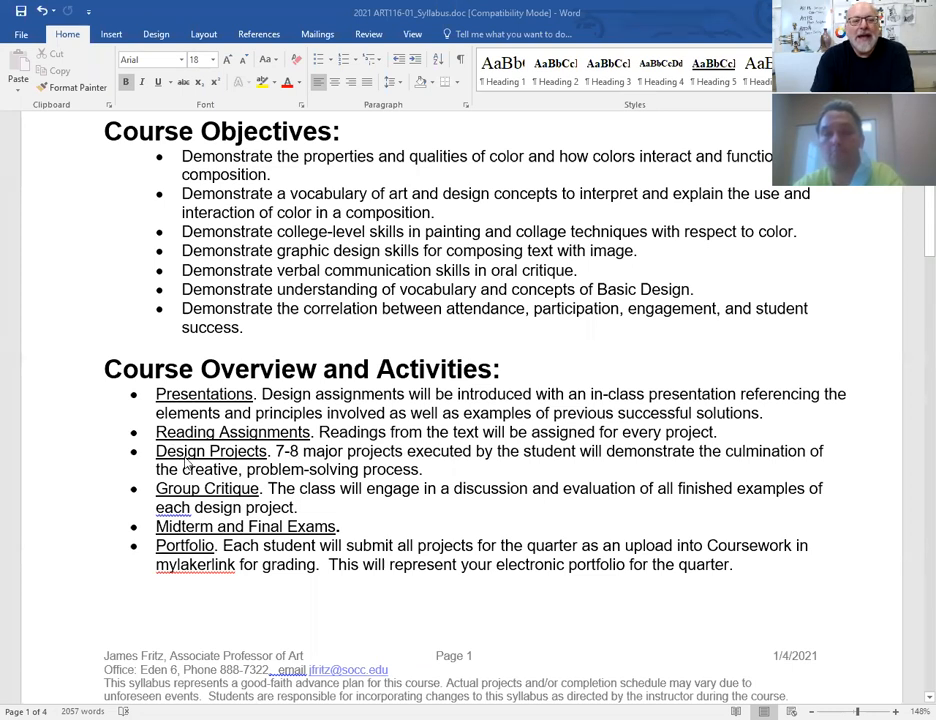
{"action": "mouse_move", "coordinate": [288, 476]}
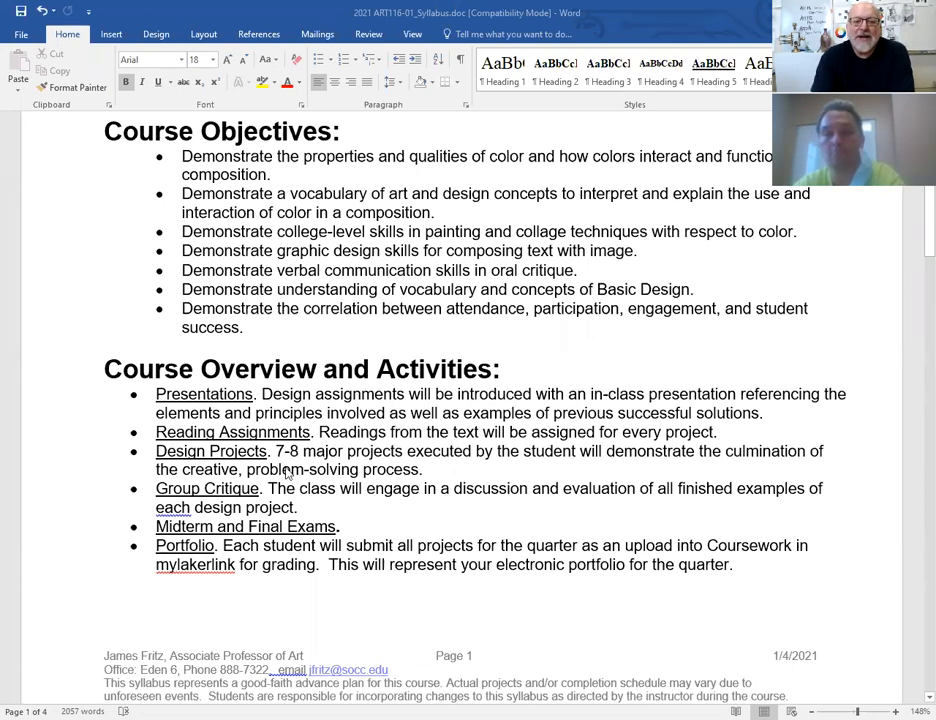
{"action": "mouse_move", "coordinate": [362, 462]}
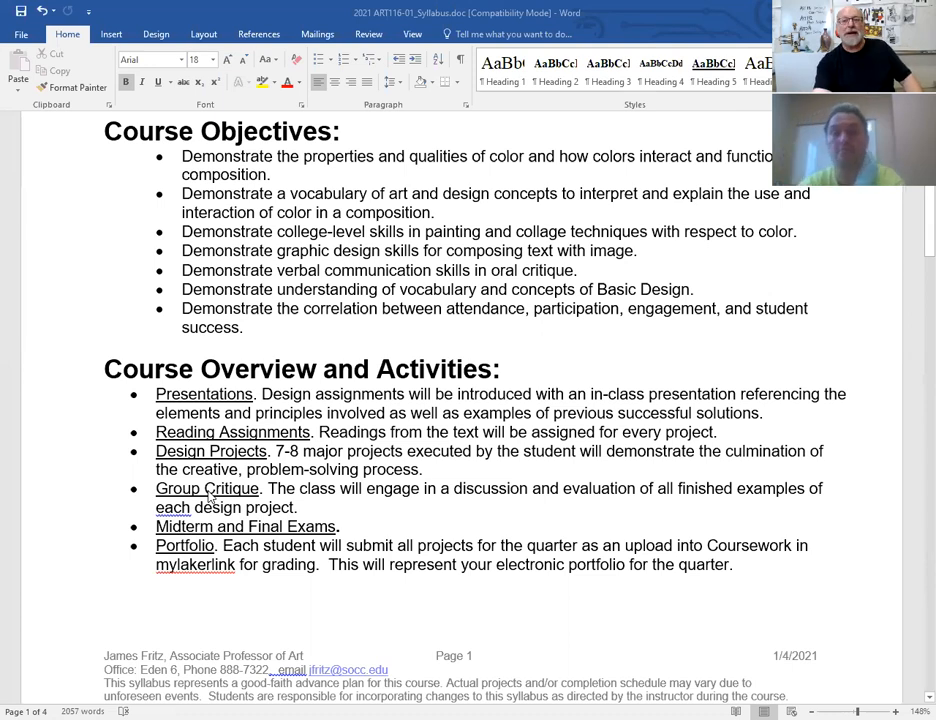
{"action": "mouse_move", "coordinate": [168, 556]}
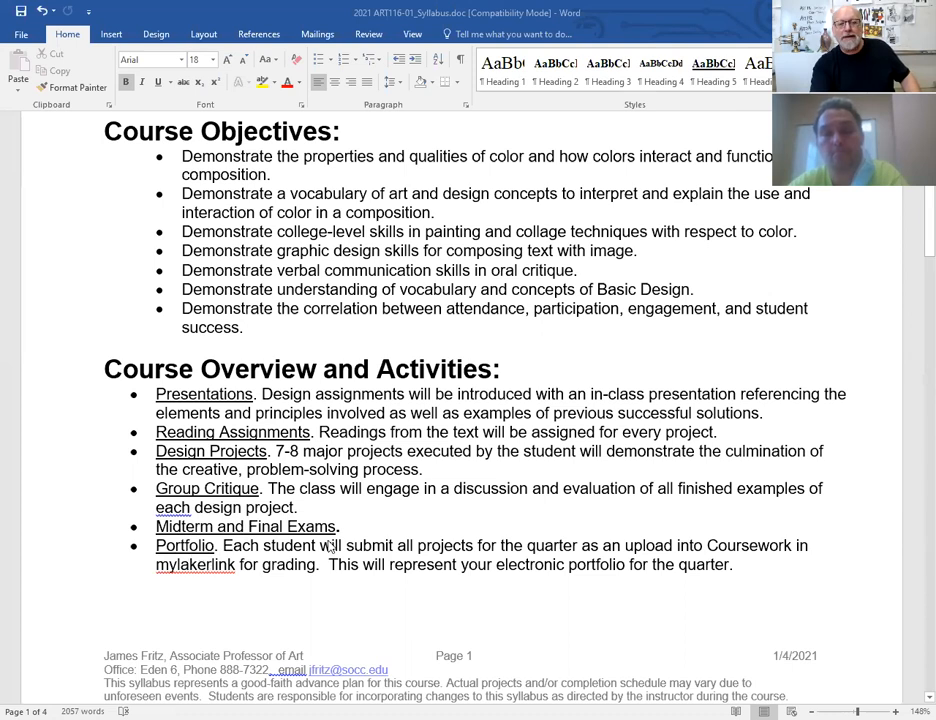
{"action": "mouse_move", "coordinate": [292, 600]}
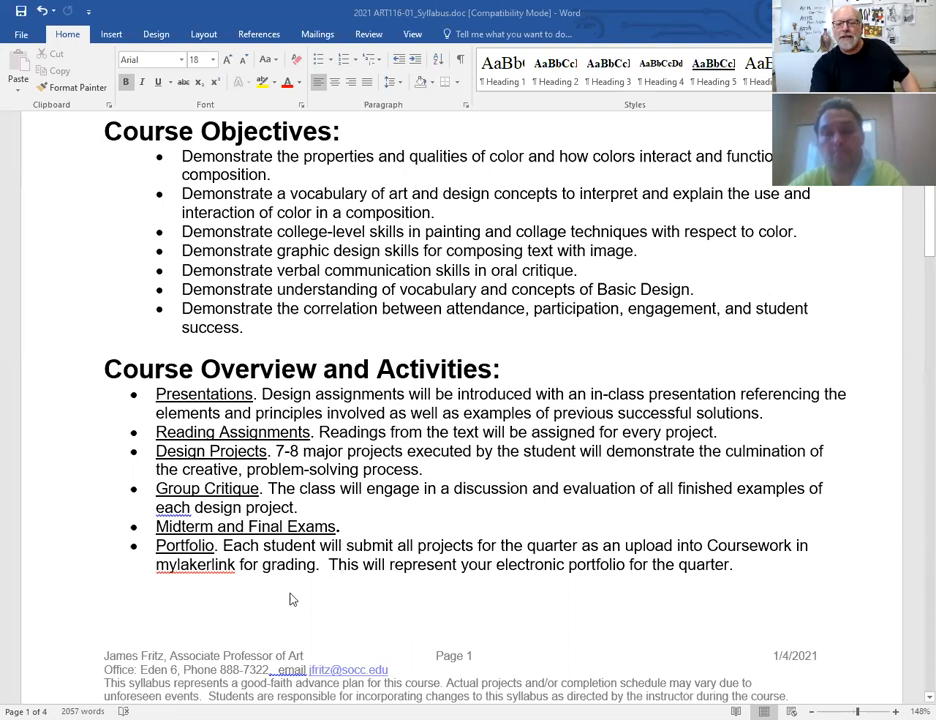
{"action": "mouse_move", "coordinate": [188, 556]}
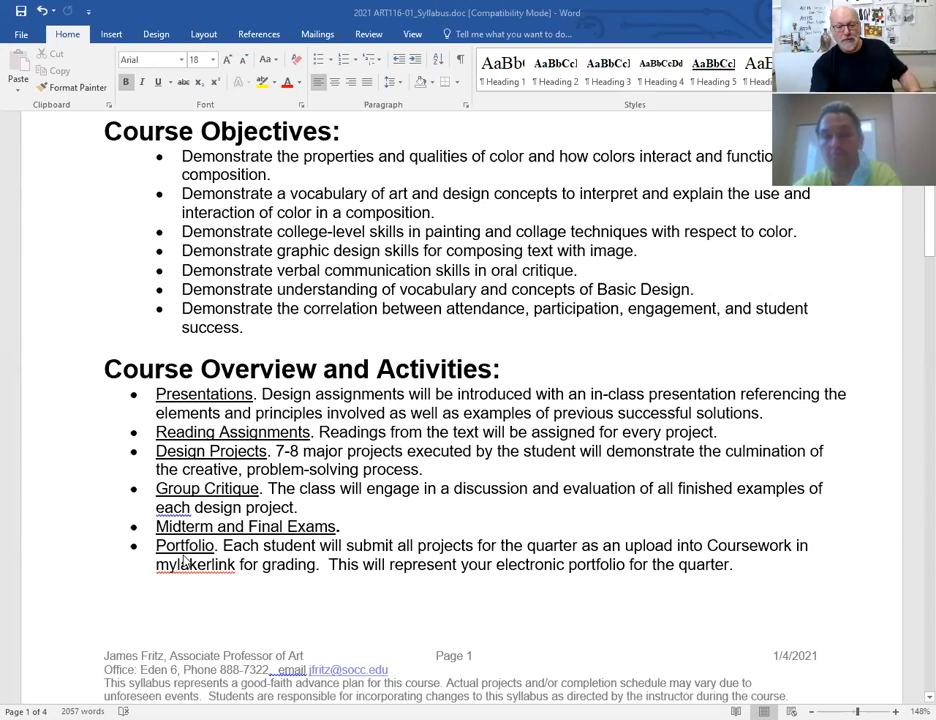
{"action": "mouse_move", "coordinate": [322, 586]}
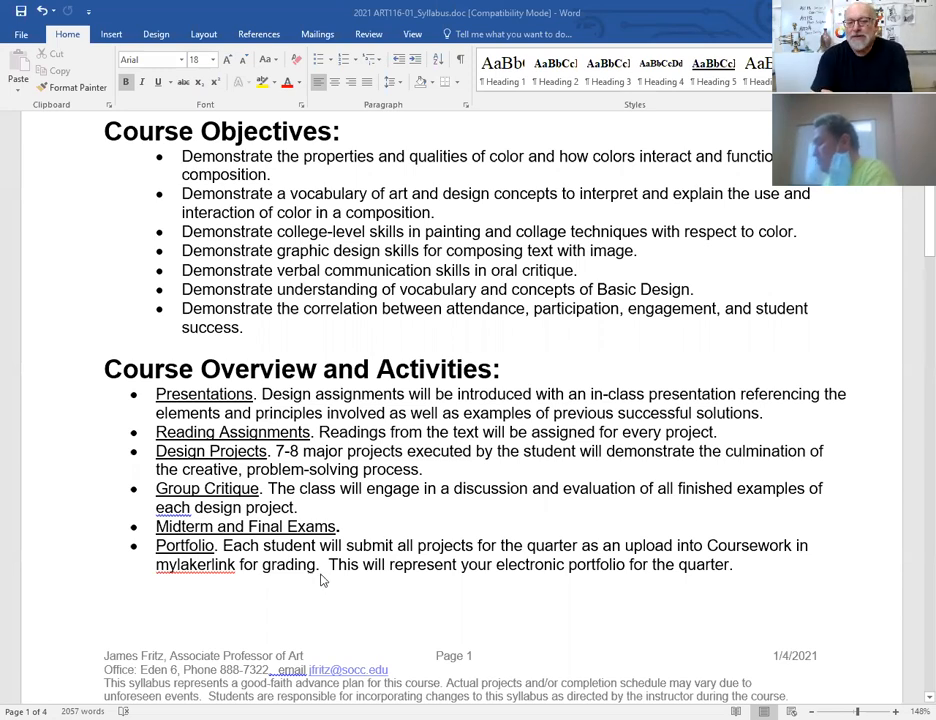
{"action": "scroll", "scroll_direction": "down", "scroll_amount": 3}
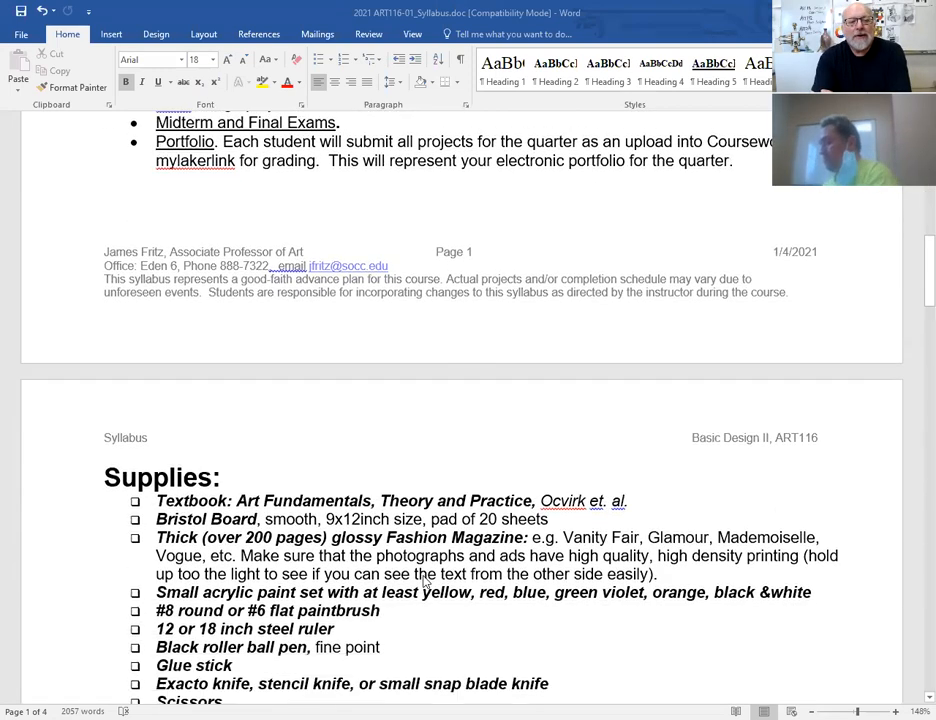
{"action": "scroll", "scroll_direction": "down", "scroll_amount": 3}
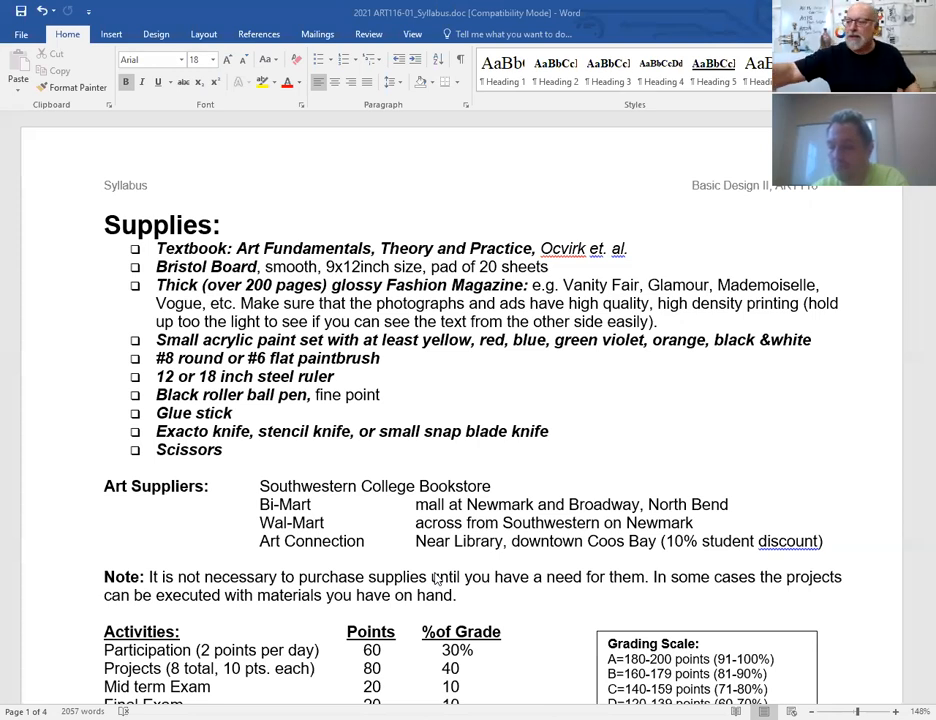
{"action": "mouse_move", "coordinate": [464, 544]}
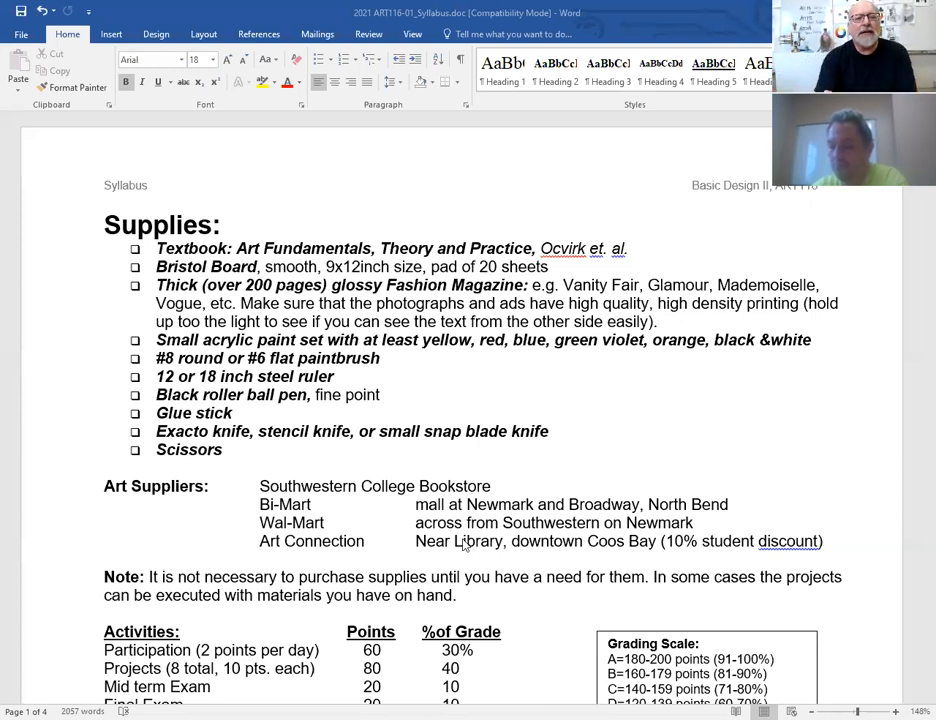
{"action": "scroll", "scroll_direction": "down", "scroll_amount": 3}
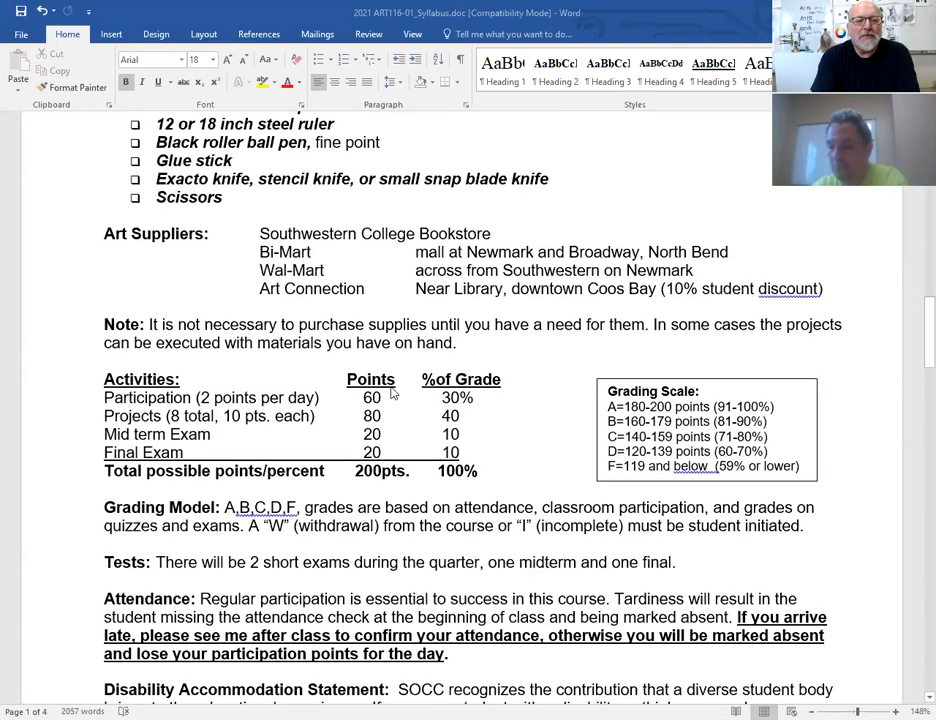
{"action": "mouse_move", "coordinate": [216, 412]}
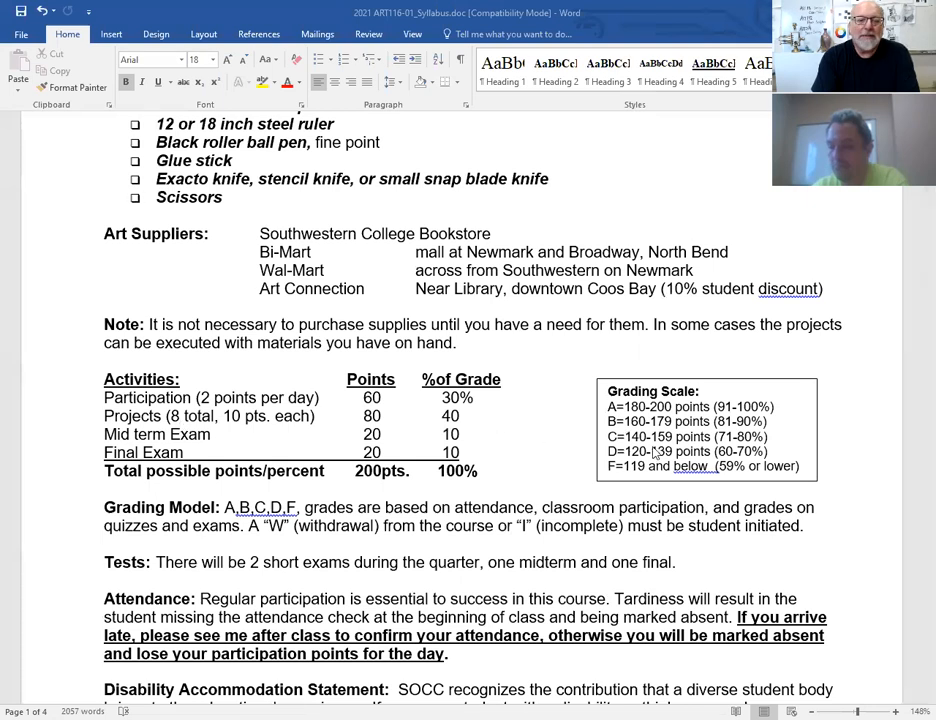
{"action": "mouse_move", "coordinate": [280, 476]}
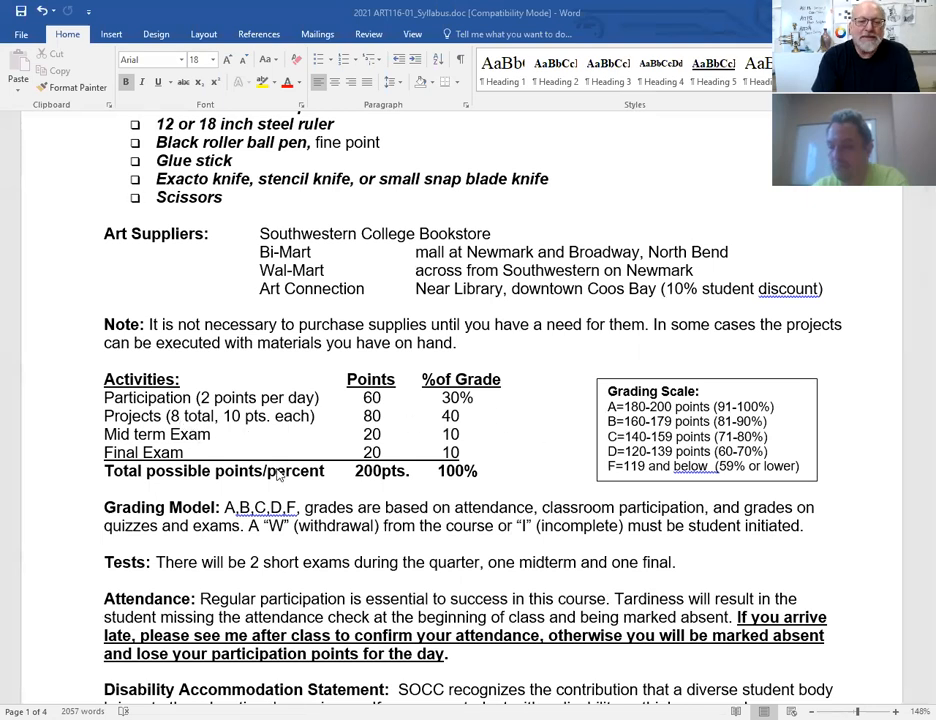
{"action": "scroll", "scroll_direction": "down", "scroll_amount": 3}
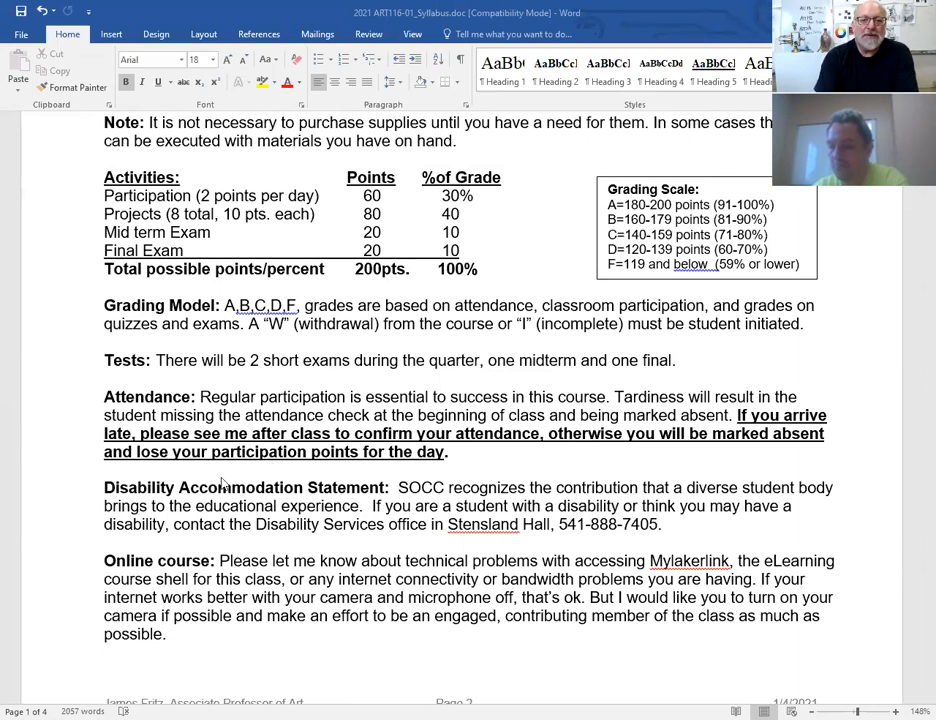
{"action": "mouse_move", "coordinate": [348, 464]}
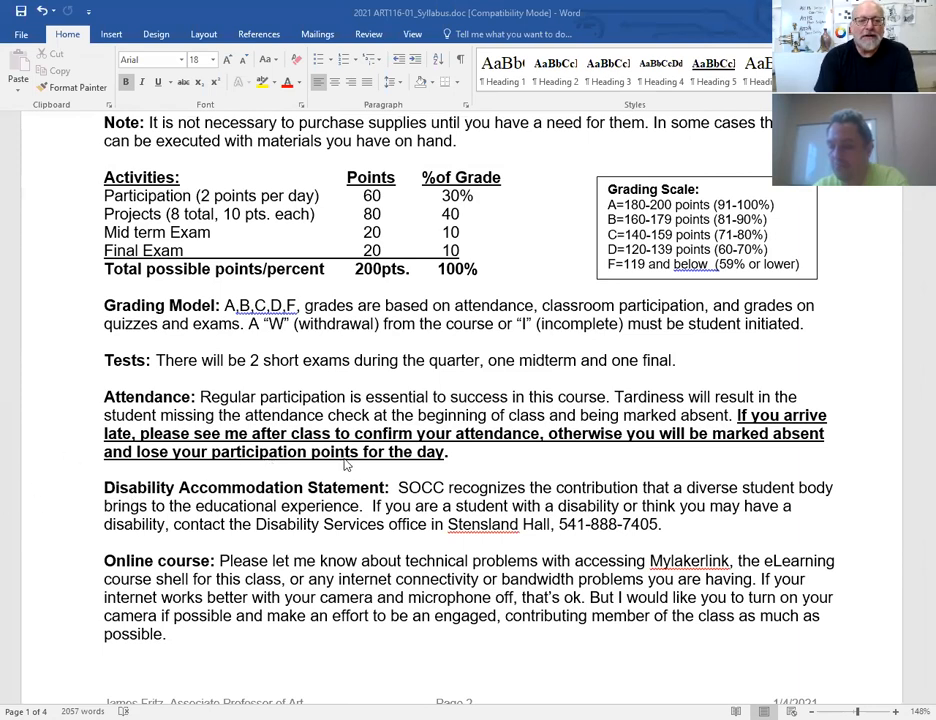
{"action": "scroll", "scroll_direction": "down", "scroll_amount": 3}
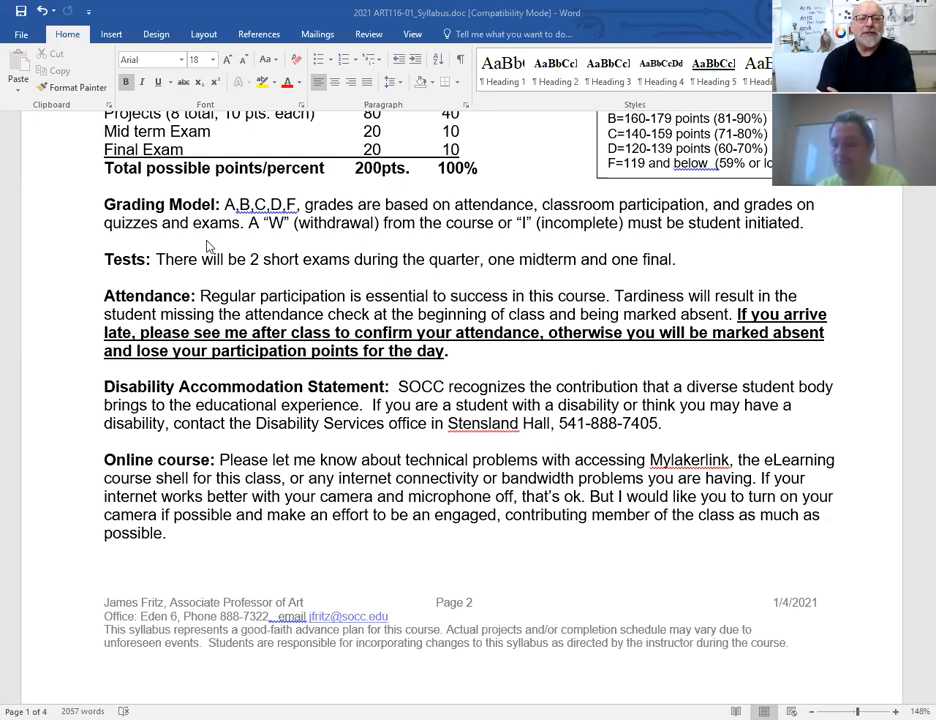
{"action": "mouse_move", "coordinate": [268, 320]}
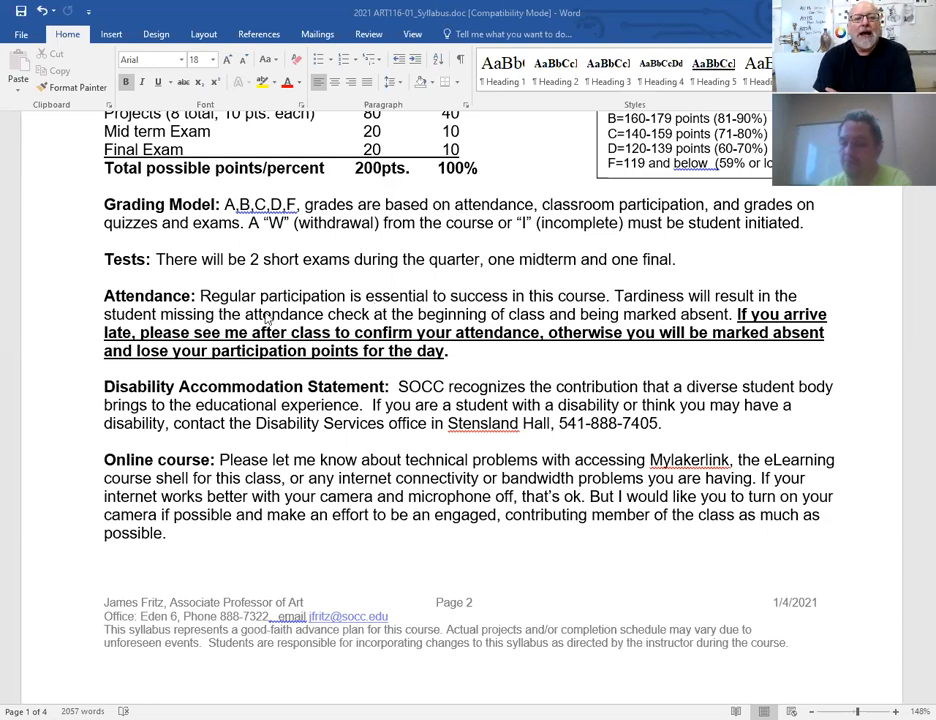
{"action": "mouse_move", "coordinate": [298, 330]}
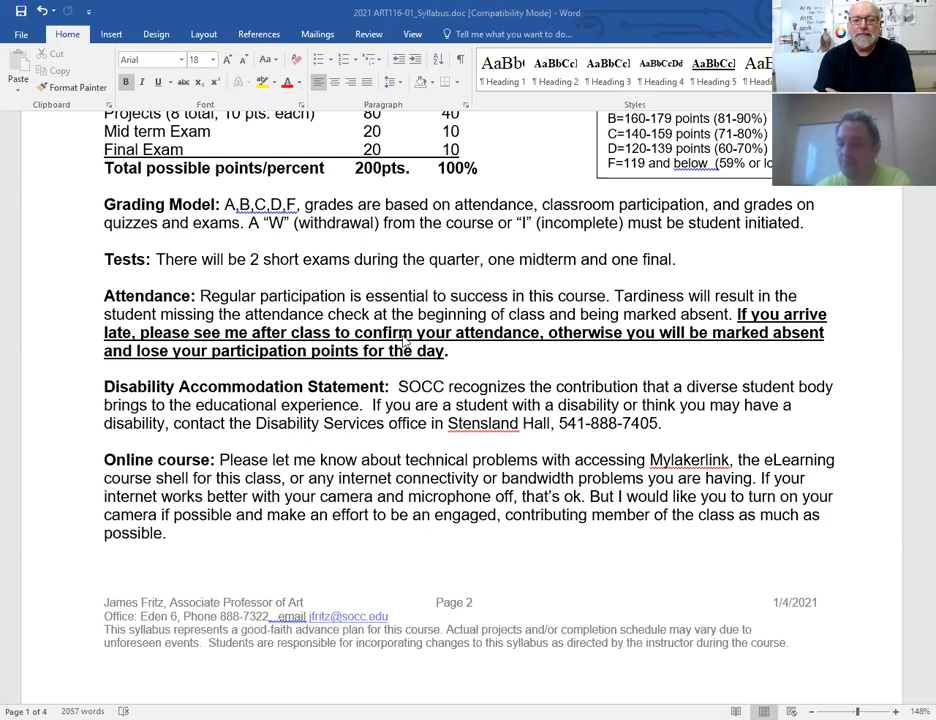
{"action": "mouse_move", "coordinate": [440, 456]}
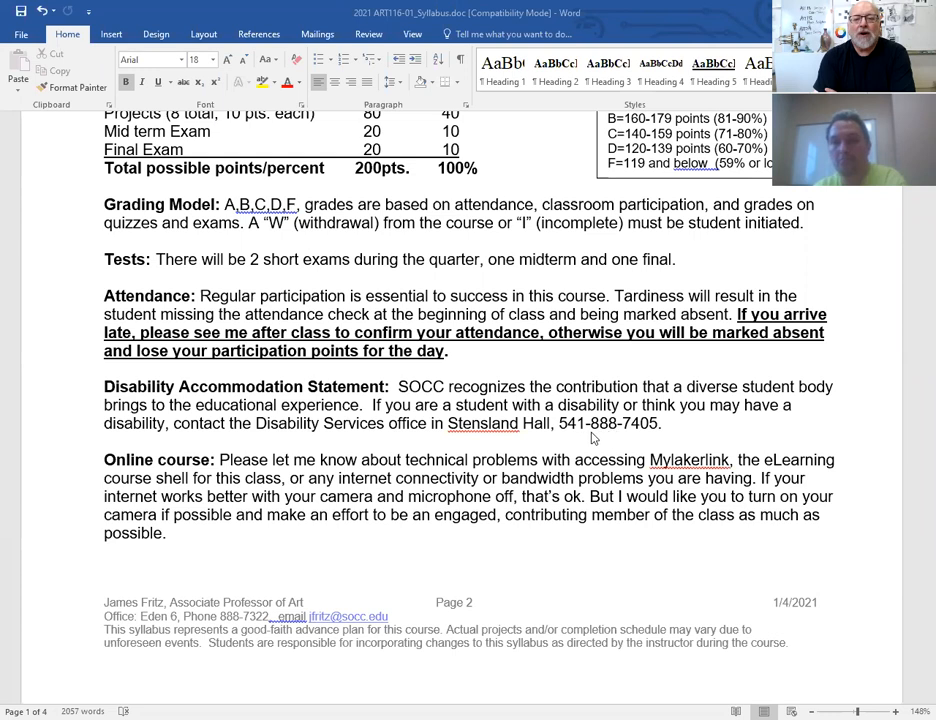
{"action": "mouse_move", "coordinate": [560, 436]}
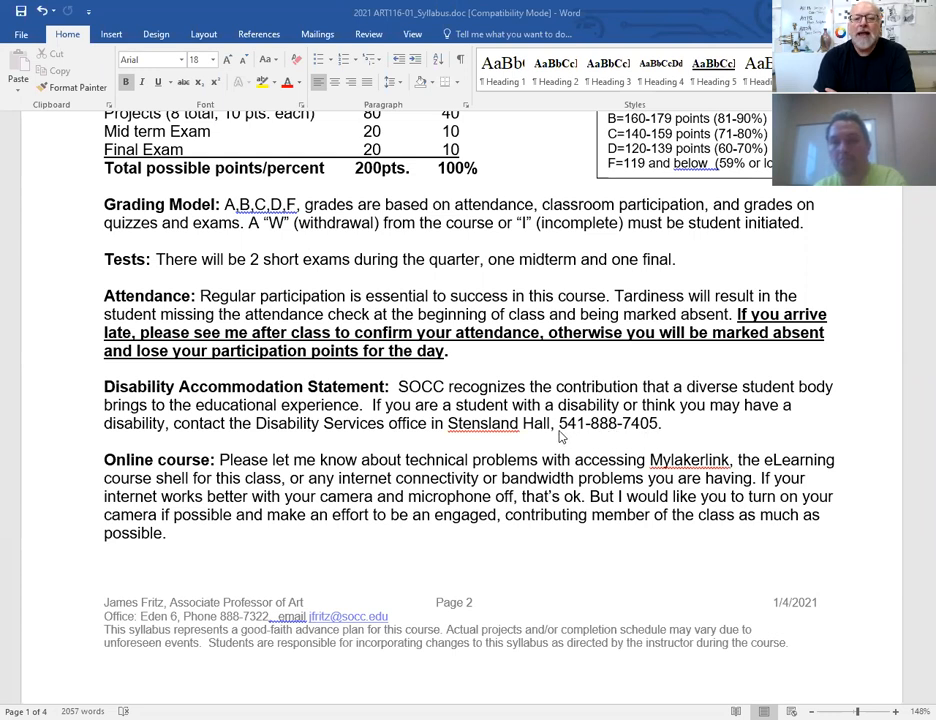
{"action": "mouse_move", "coordinate": [560, 440]}
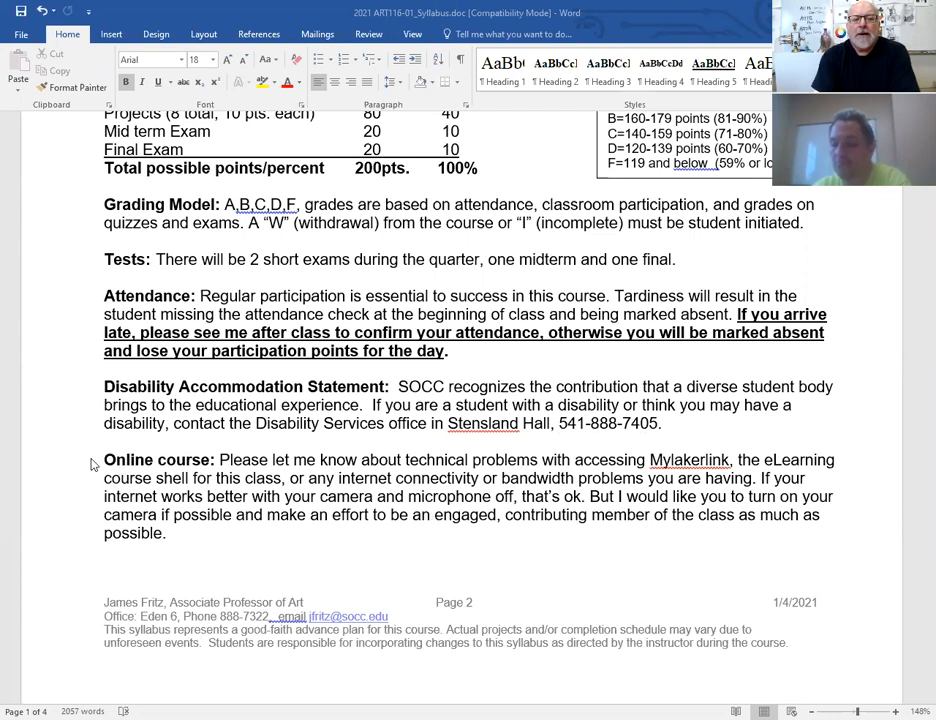
{"action": "mouse_move", "coordinate": [268, 504]}
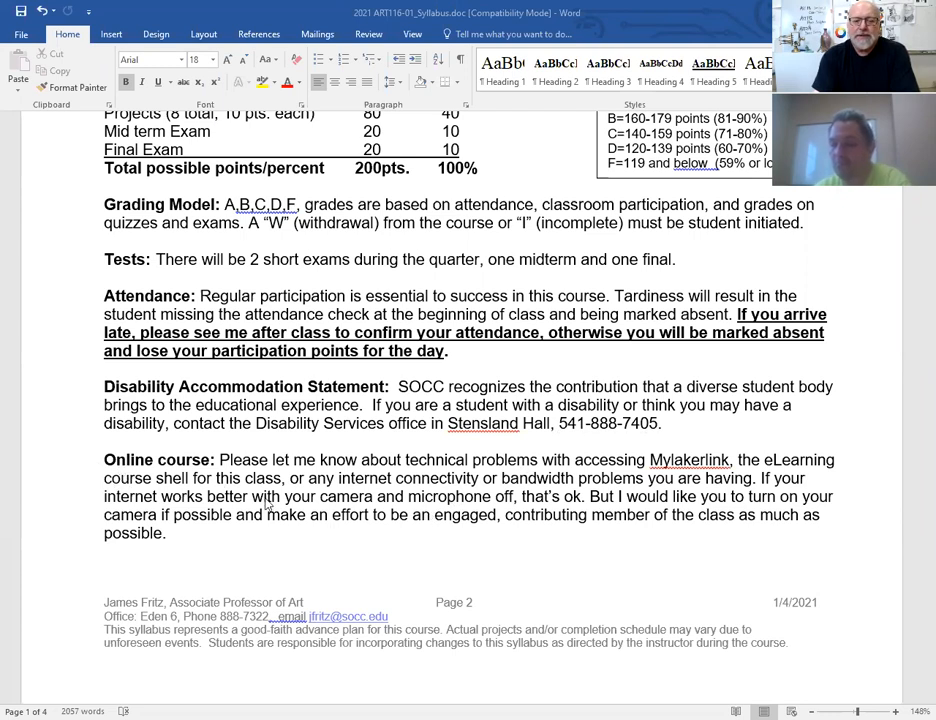
{"action": "mouse_move", "coordinate": [496, 504]}
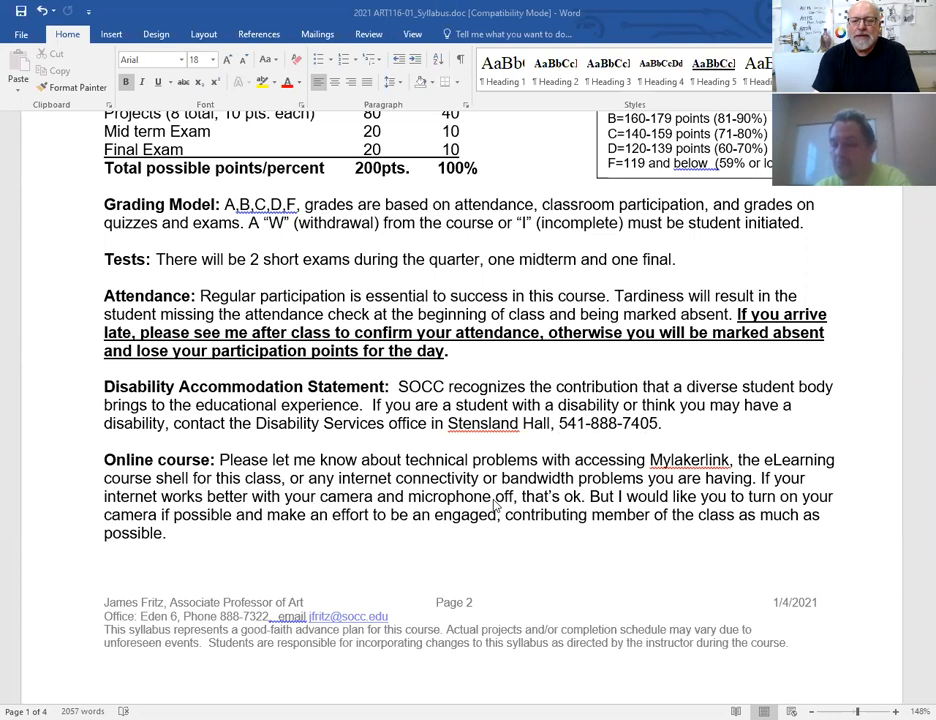
{"action": "mouse_move", "coordinate": [304, 508]}
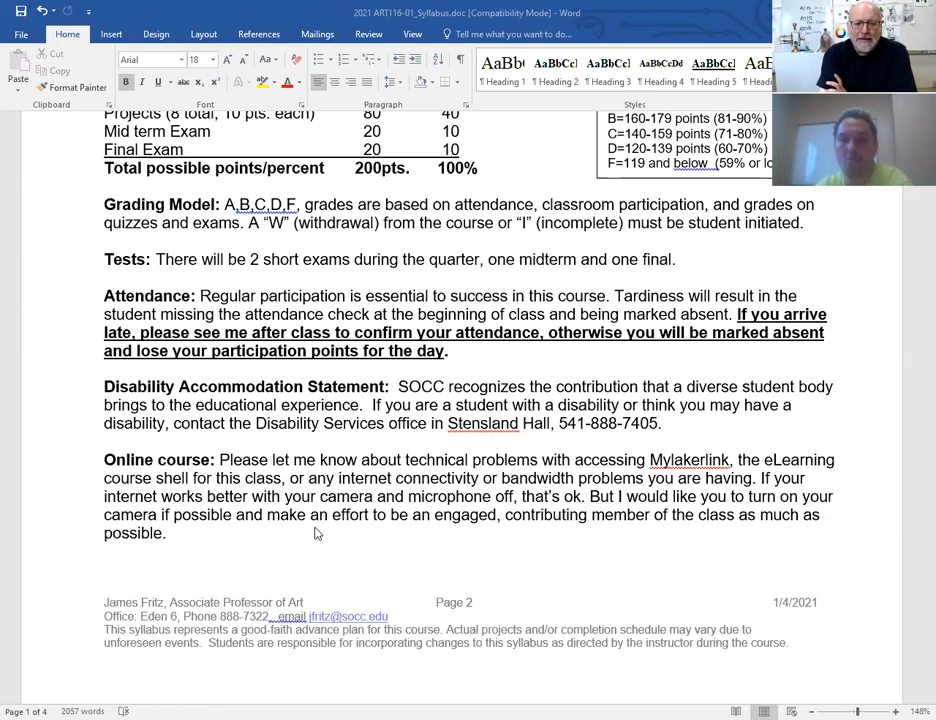
{"action": "scroll", "scroll_direction": "down", "scroll_amount": 3}
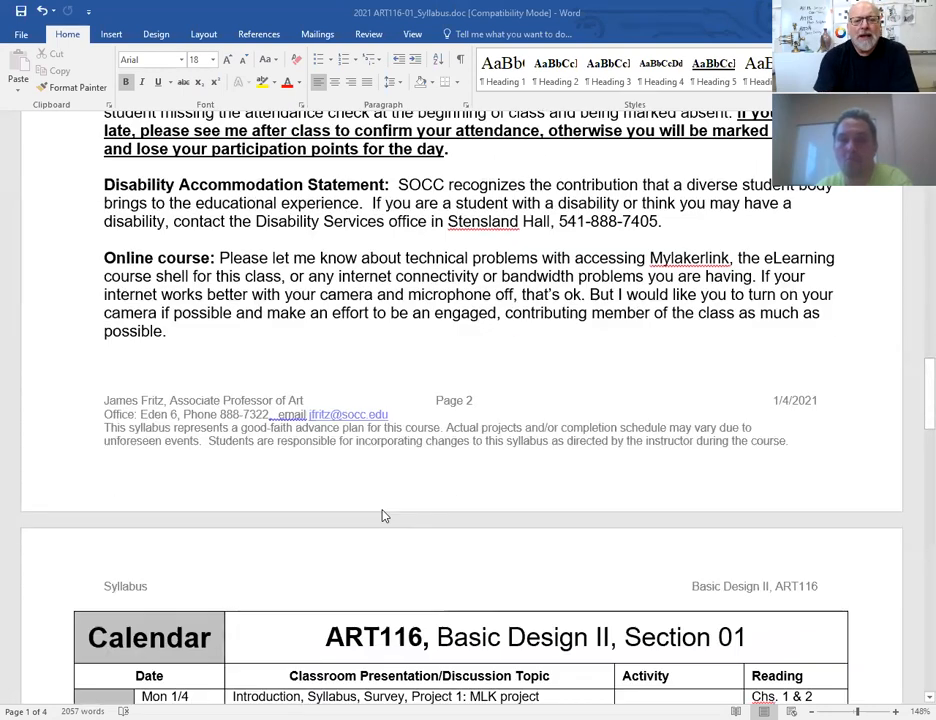
{"action": "scroll", "scroll_direction": "down", "scroll_amount": 3}
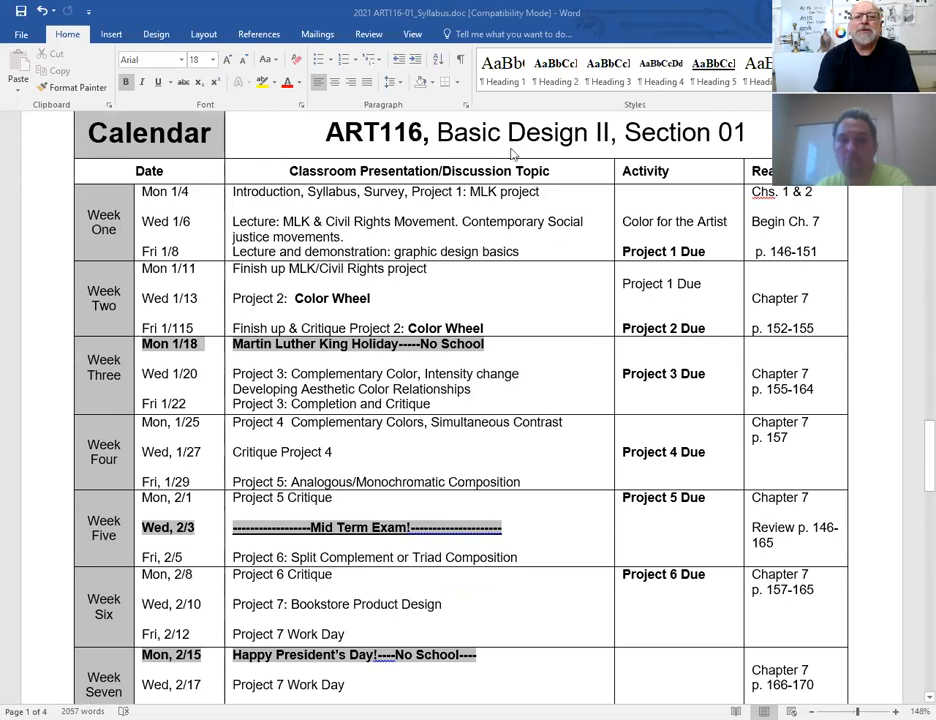
{"action": "mouse_move", "coordinate": [366, 442]}
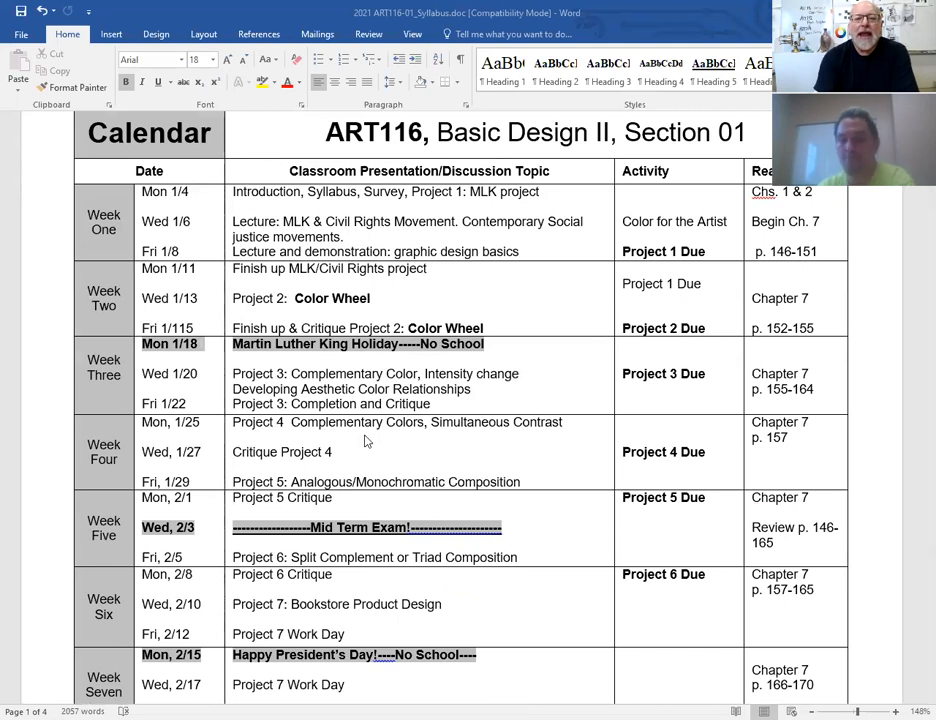
{"action": "scroll", "scroll_direction": "down", "scroll_amount": 3}
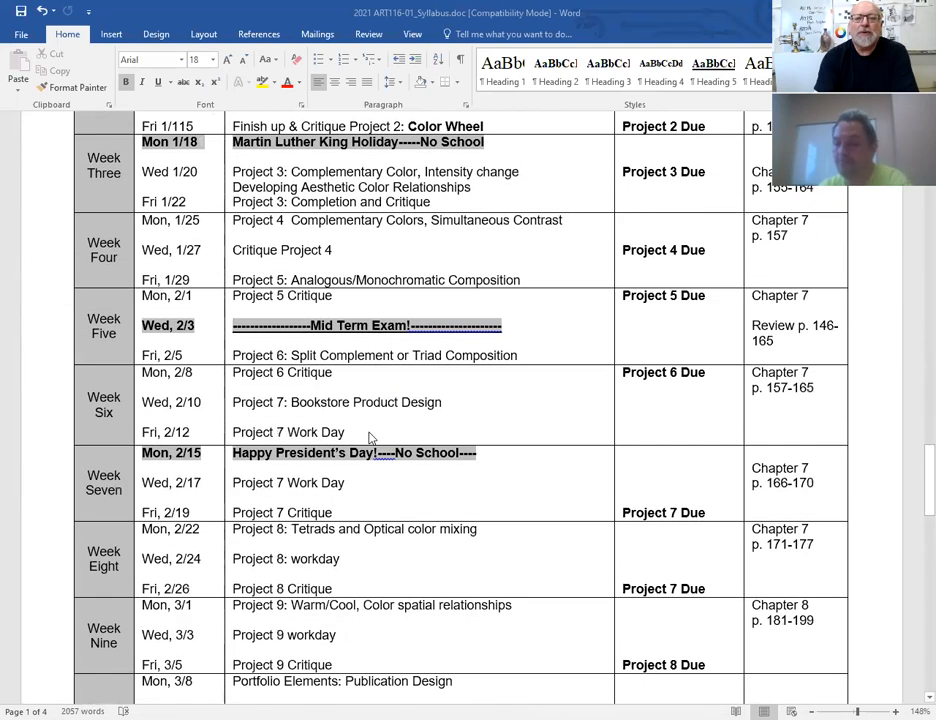
{"action": "scroll", "scroll_direction": "down", "scroll_amount": 3}
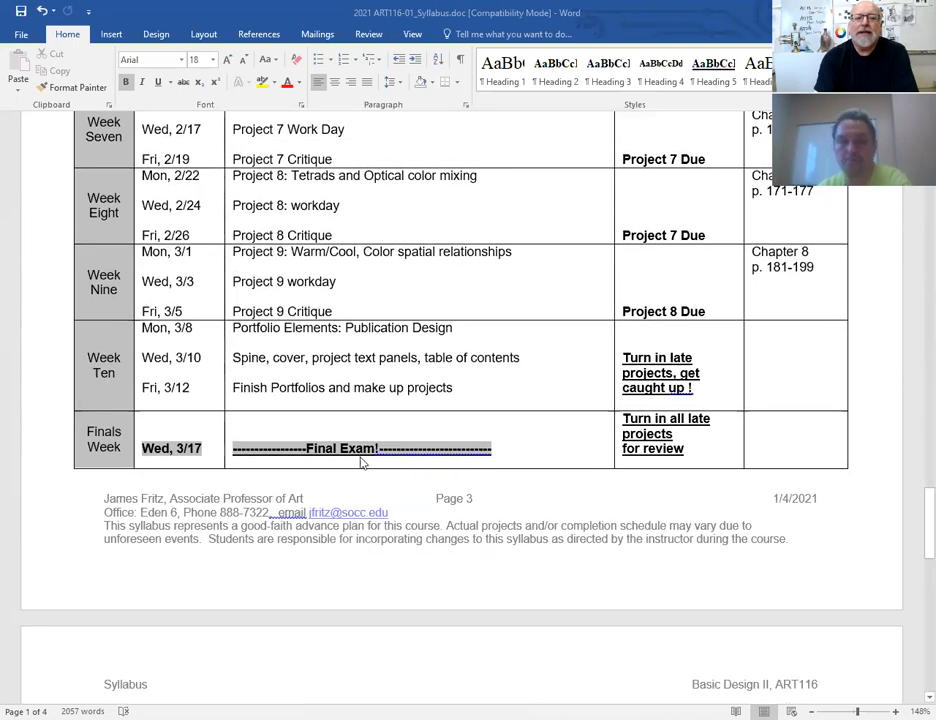
{"action": "mouse_move", "coordinate": [358, 442]}
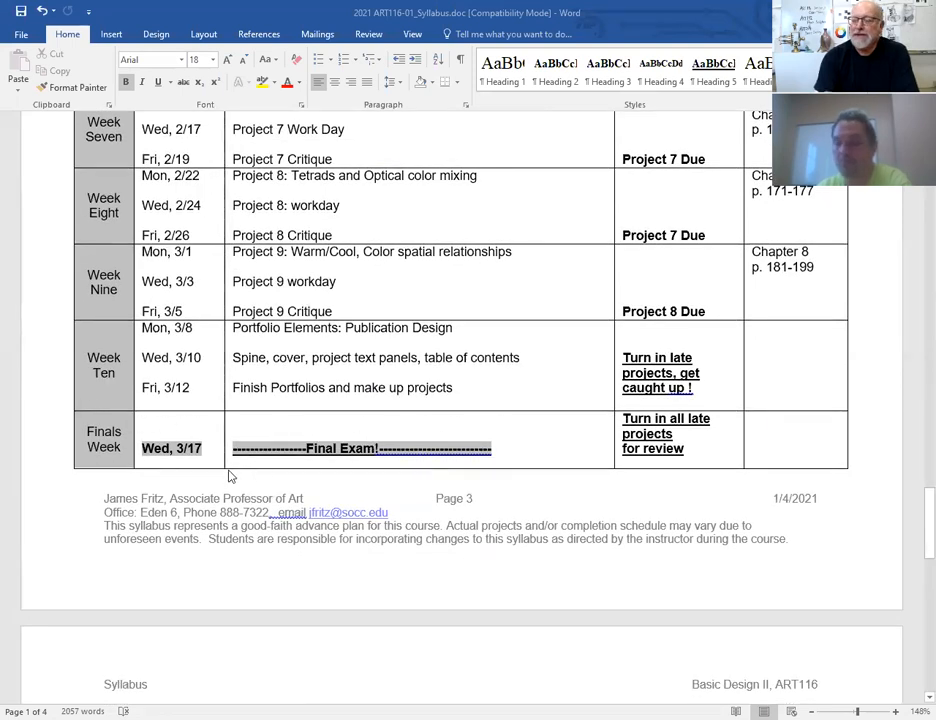
{"action": "mouse_move", "coordinate": [196, 464]}
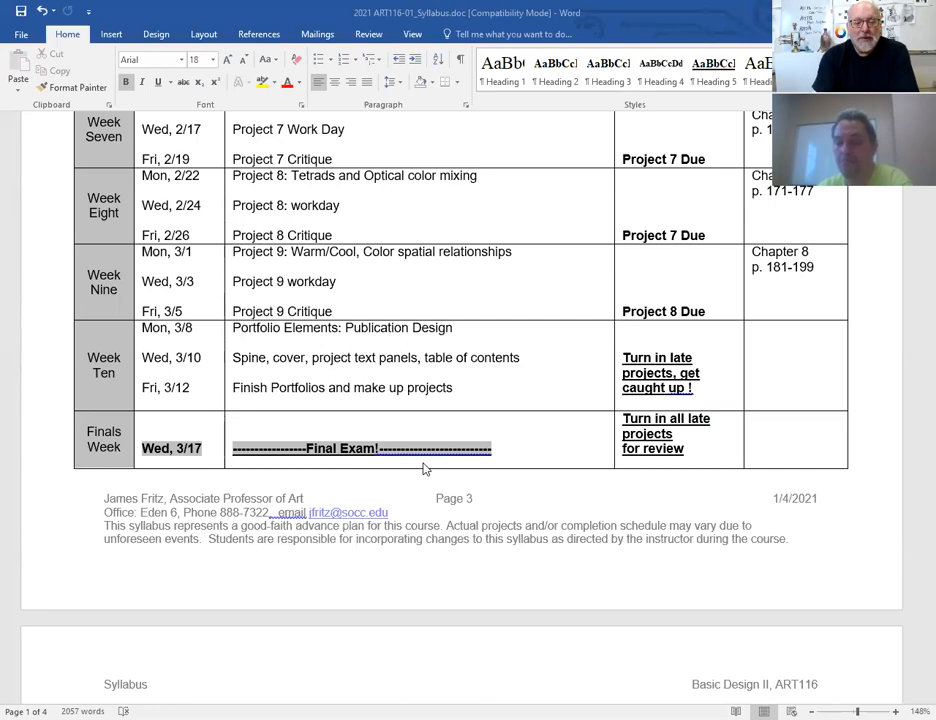
{"action": "scroll", "scroll_direction": "down", "scroll_amount": 3}
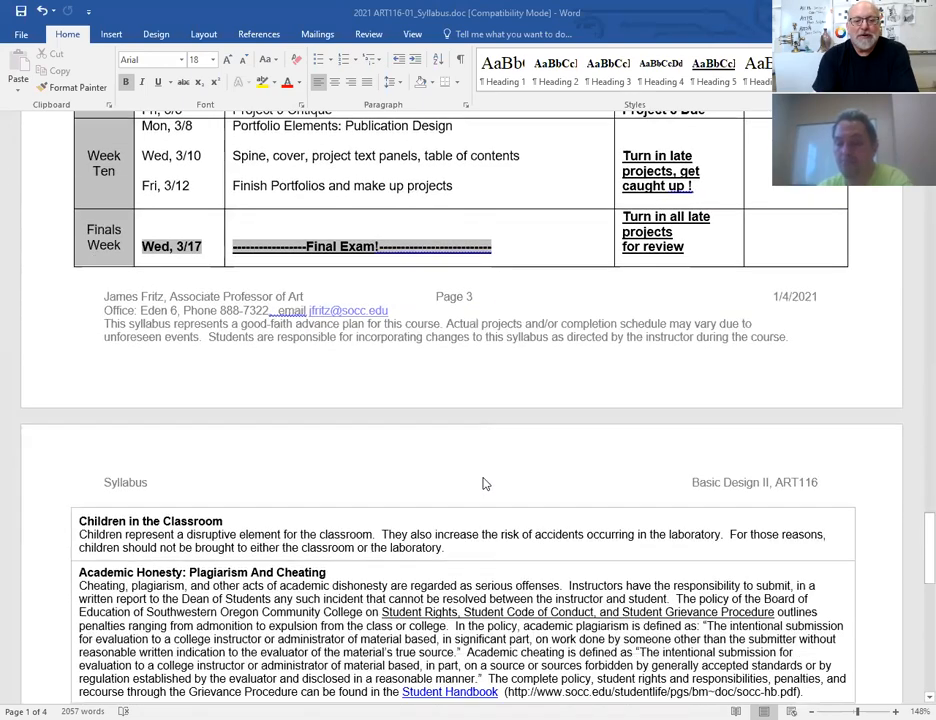
{"action": "scroll", "scroll_direction": "down", "scroll_amount": 3}
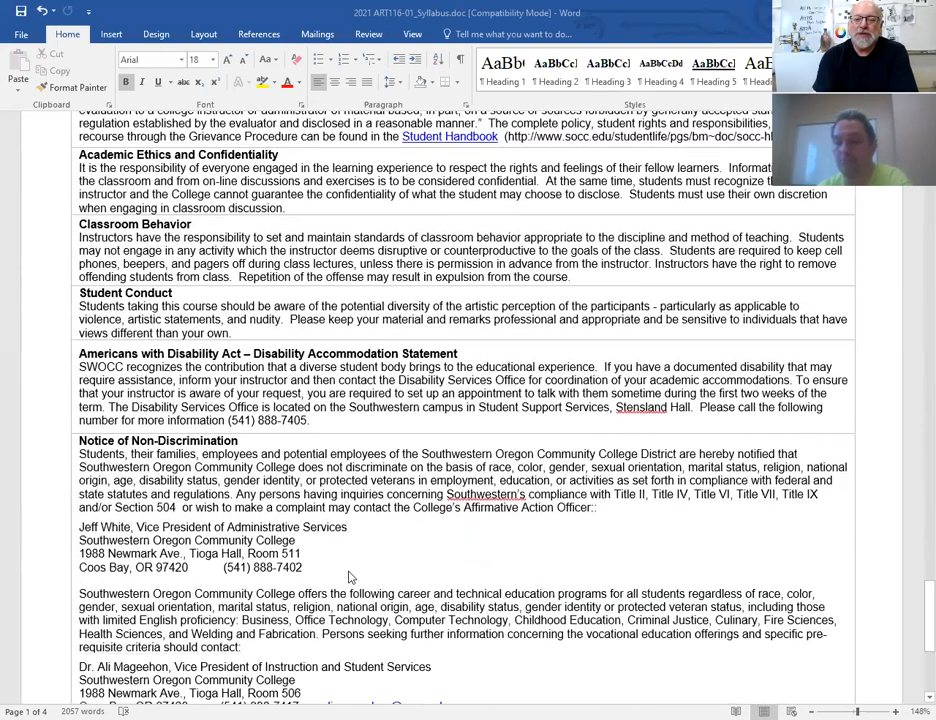
{"action": "scroll", "scroll_direction": "down", "scroll_amount": 3}
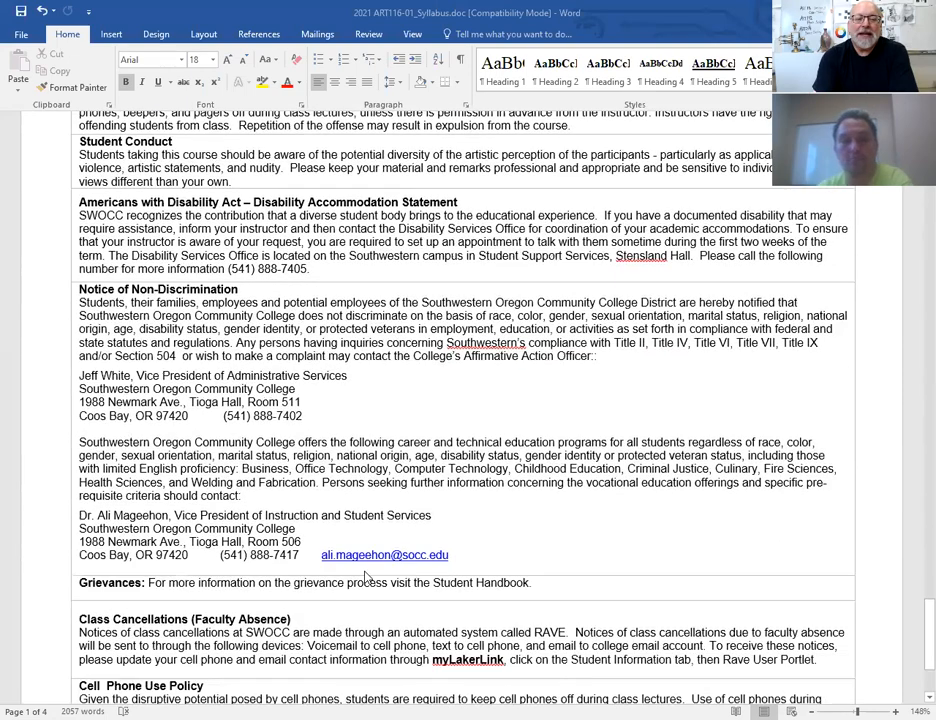
{"action": "scroll", "scroll_direction": "down", "scroll_amount": 3}
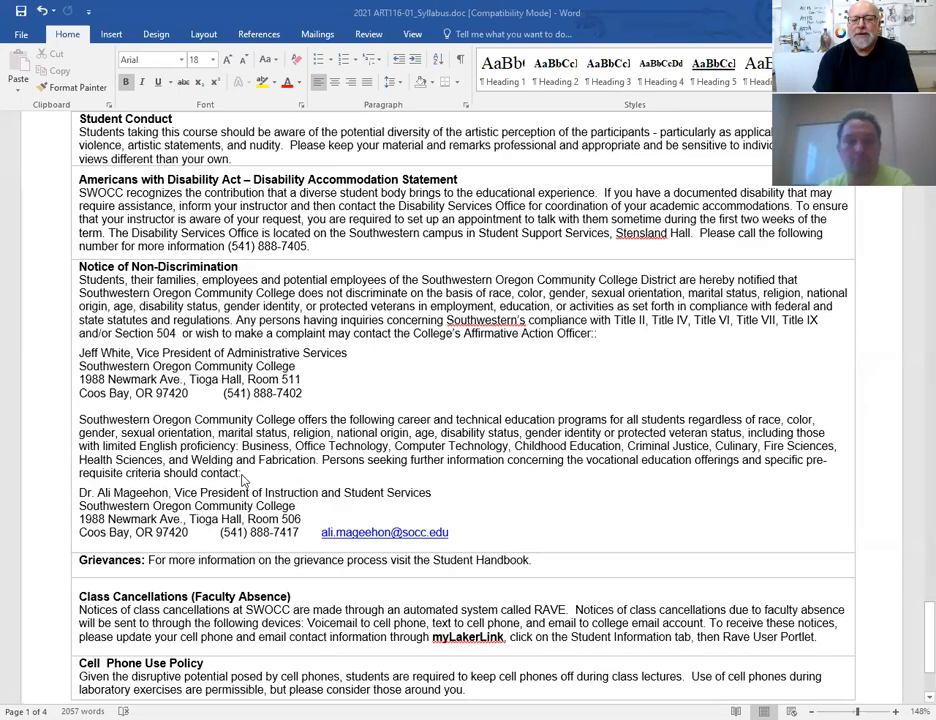
{"action": "scroll", "scroll_direction": "down", "scroll_amount": 3}
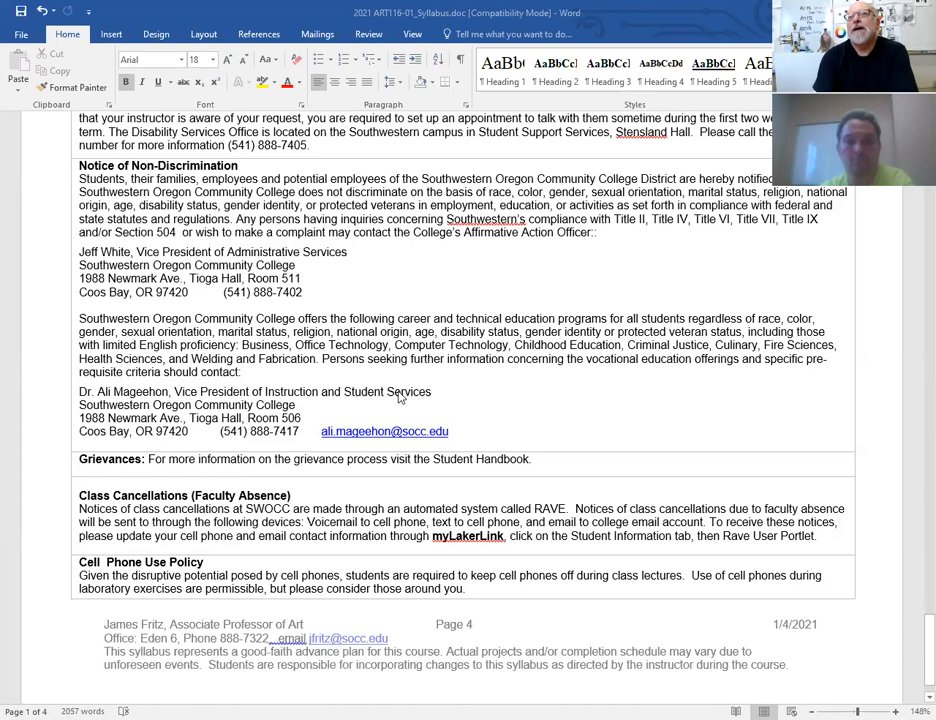
{"action": "mouse_move", "coordinate": [416, 410]}
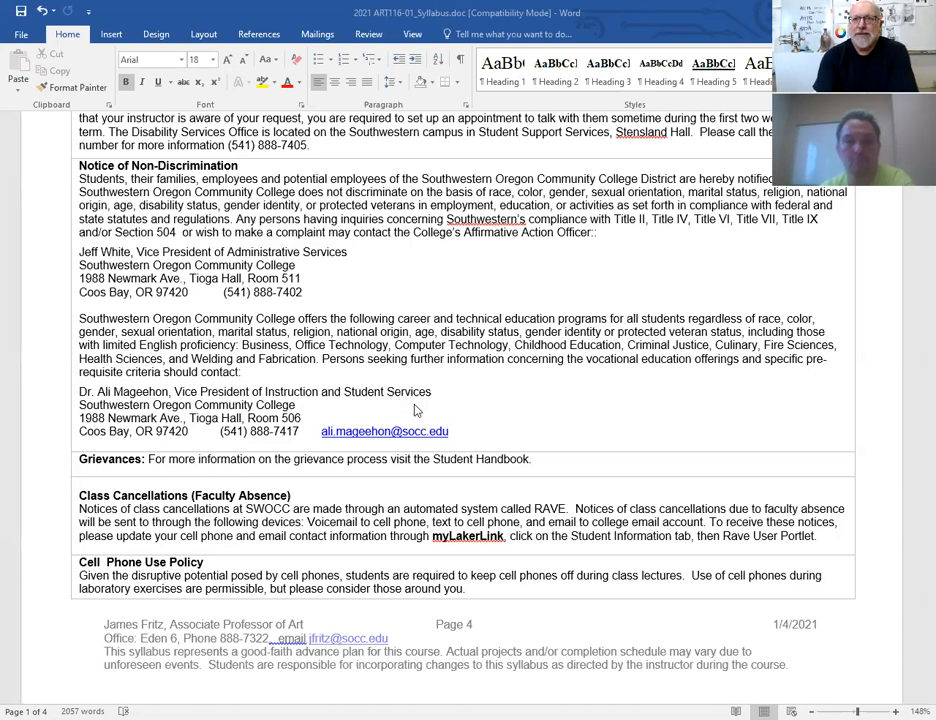
{"action": "mouse_move", "coordinate": [376, 444]}
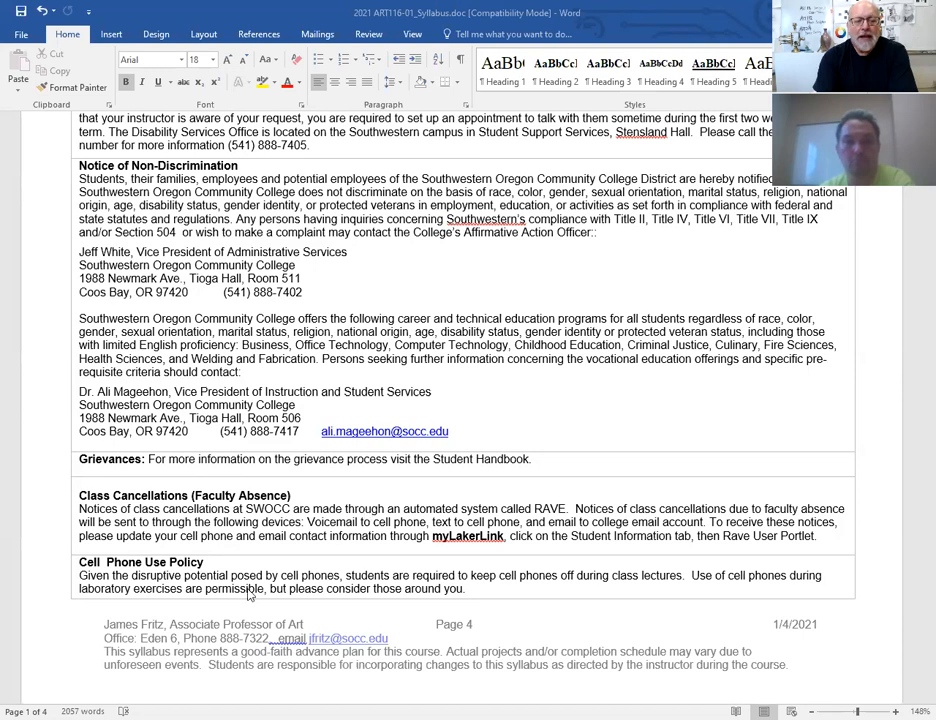
{"action": "mouse_move", "coordinate": [570, 76]}
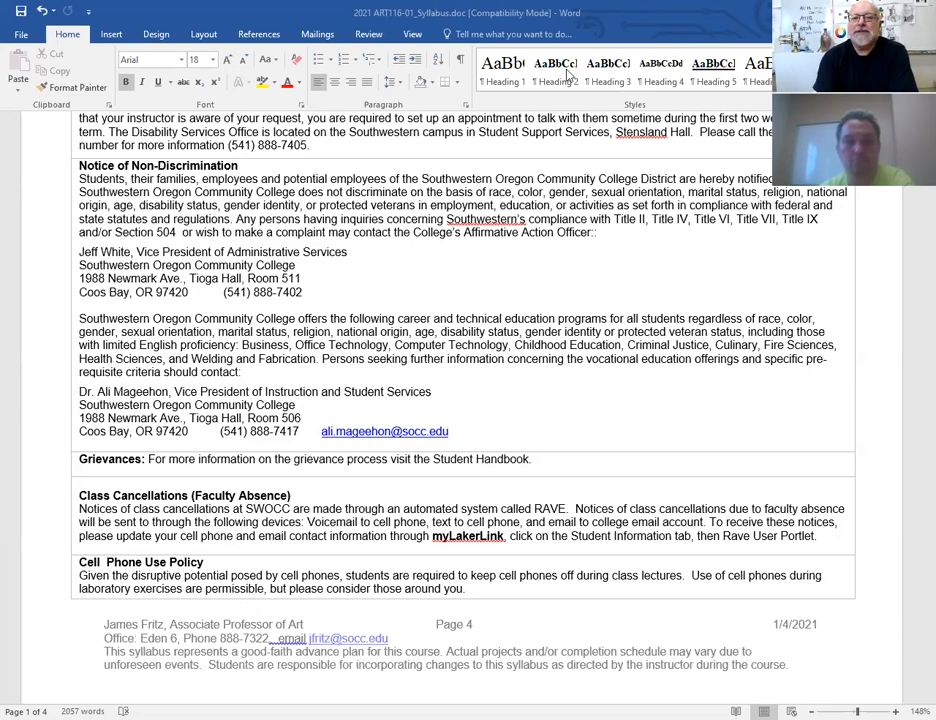